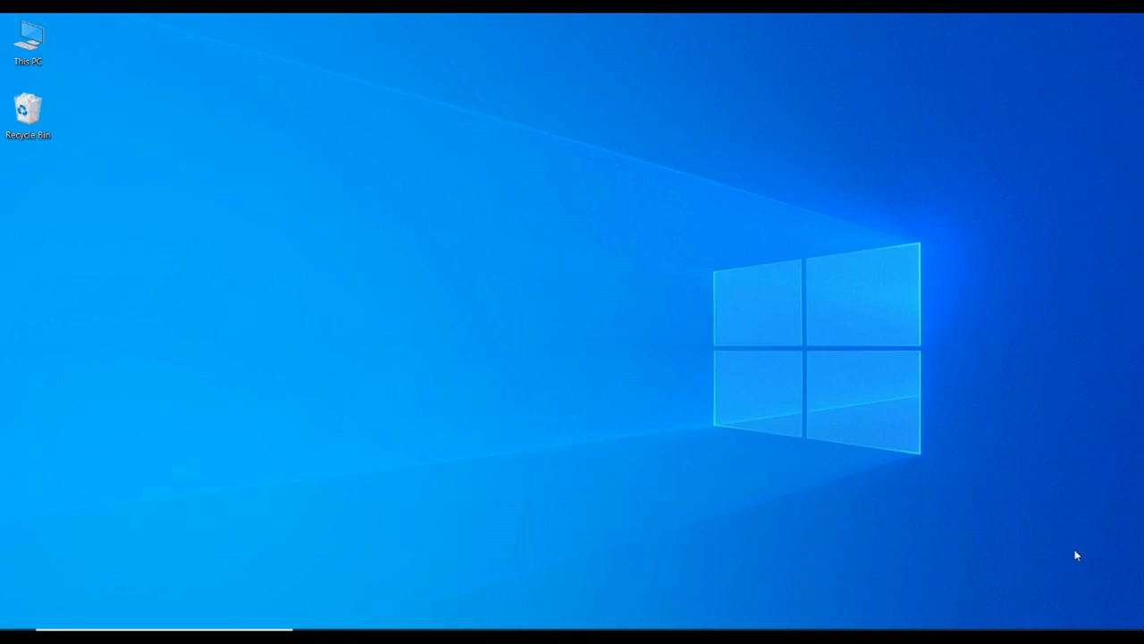
{"action": "mouse_move", "coordinate": [400, 583]}
{"action": "type", "text": "e"}
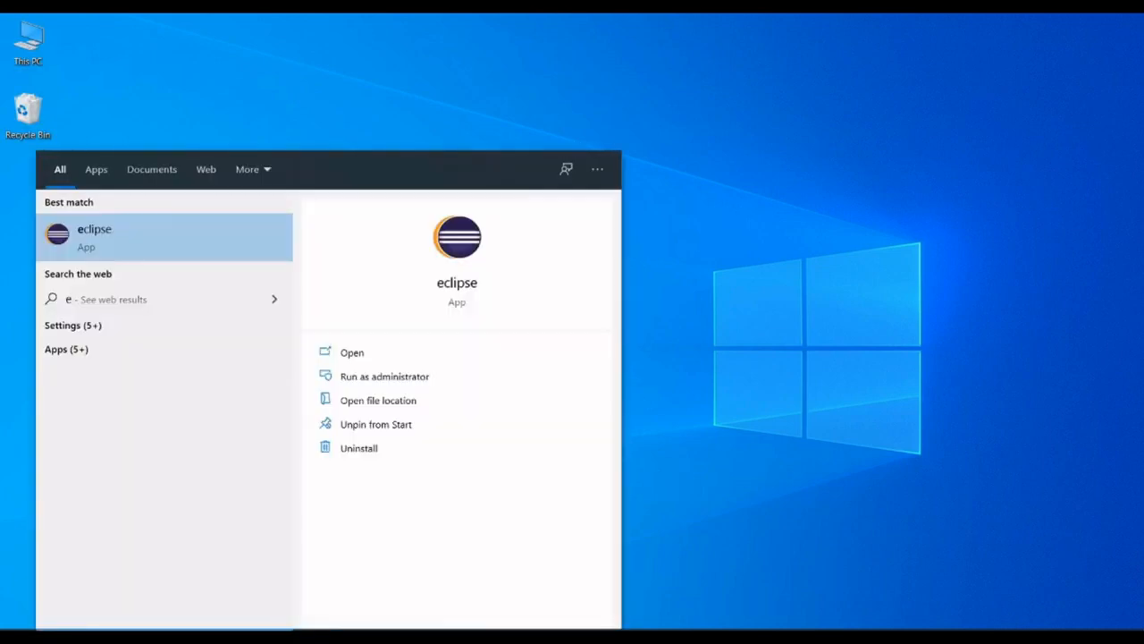
Launch Eclipse from the Start menu's Best match result.
{"action": "left_click", "coordinate": [92, 234]}
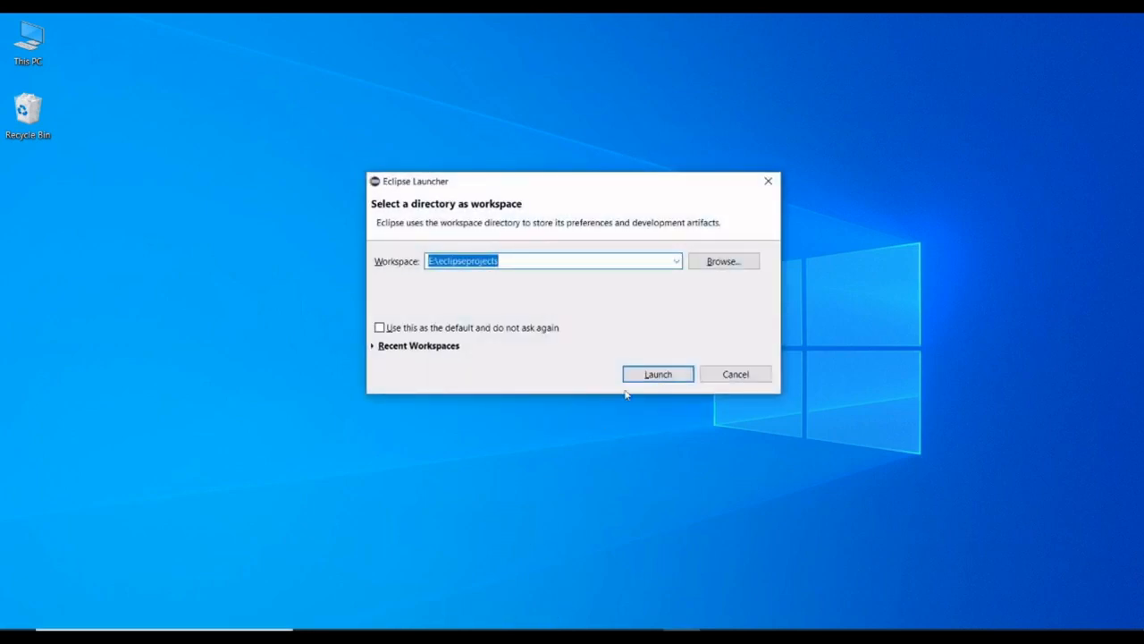
Launch Eclipse with the suggested eclipseprojects workspace.
{"action": "left_click", "coordinate": [658, 374]}
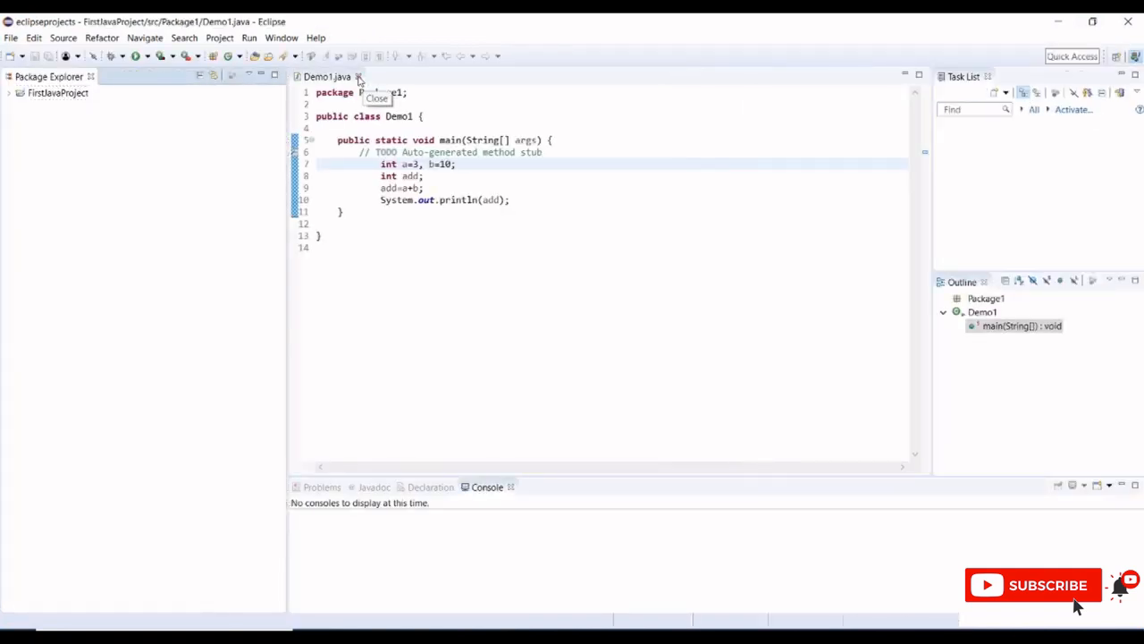
Close the Demo1.java editor and start Help > Install New Software.
{"action": "left_click", "coordinate": [314, 38]}
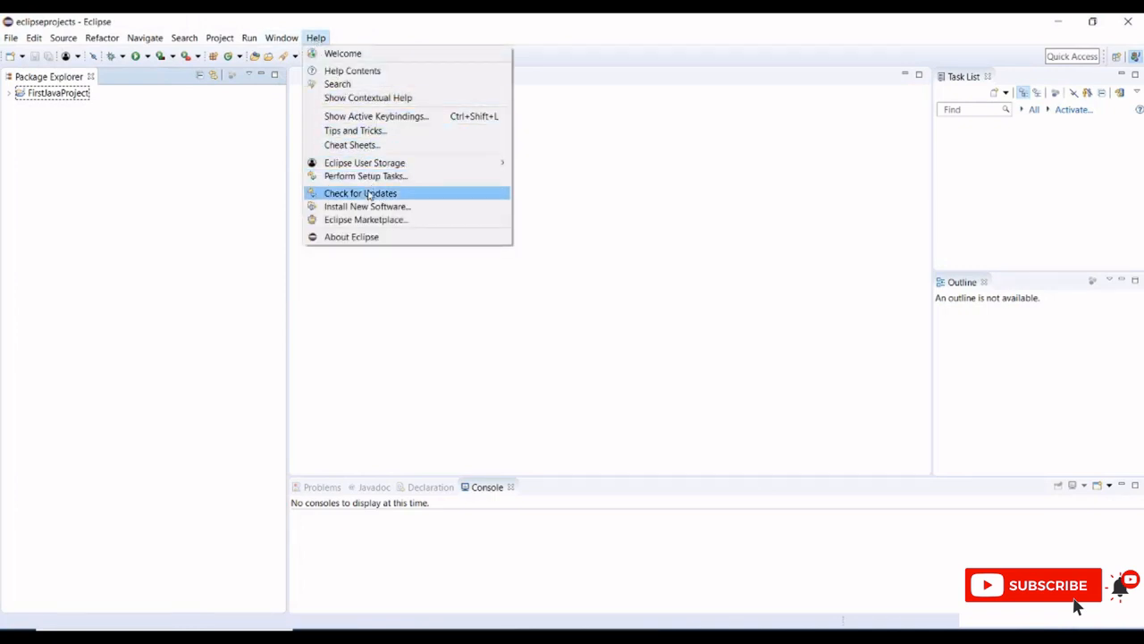
{"action": "mouse_move", "coordinate": [373, 205]}
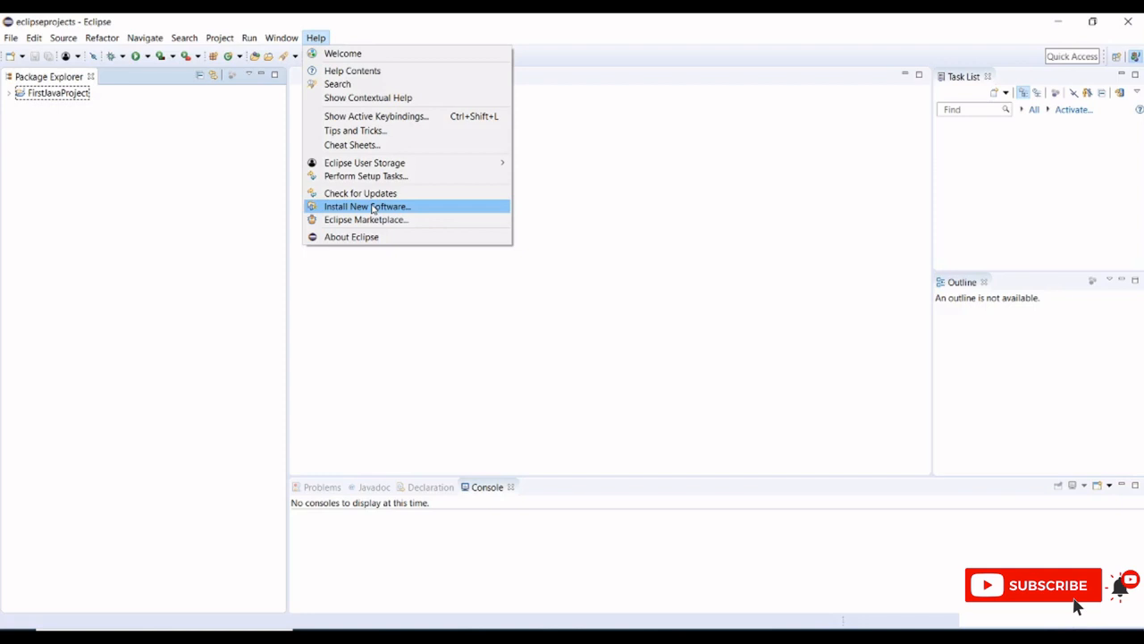
{"action": "left_click", "coordinate": [366, 206]}
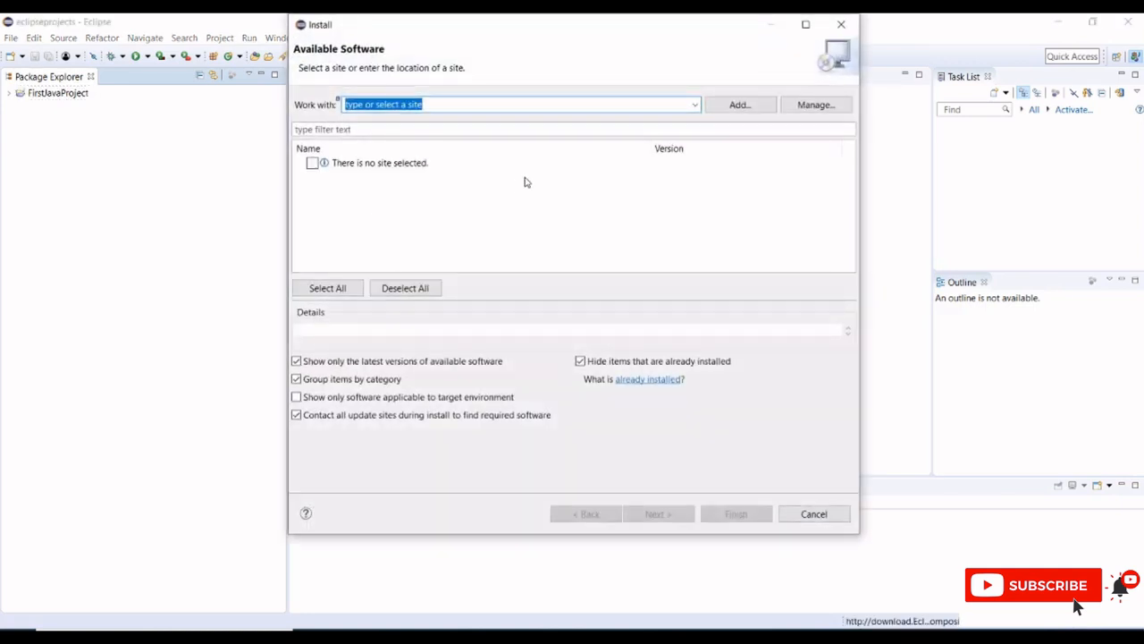
{"action": "mouse_move", "coordinate": [486, 193]}
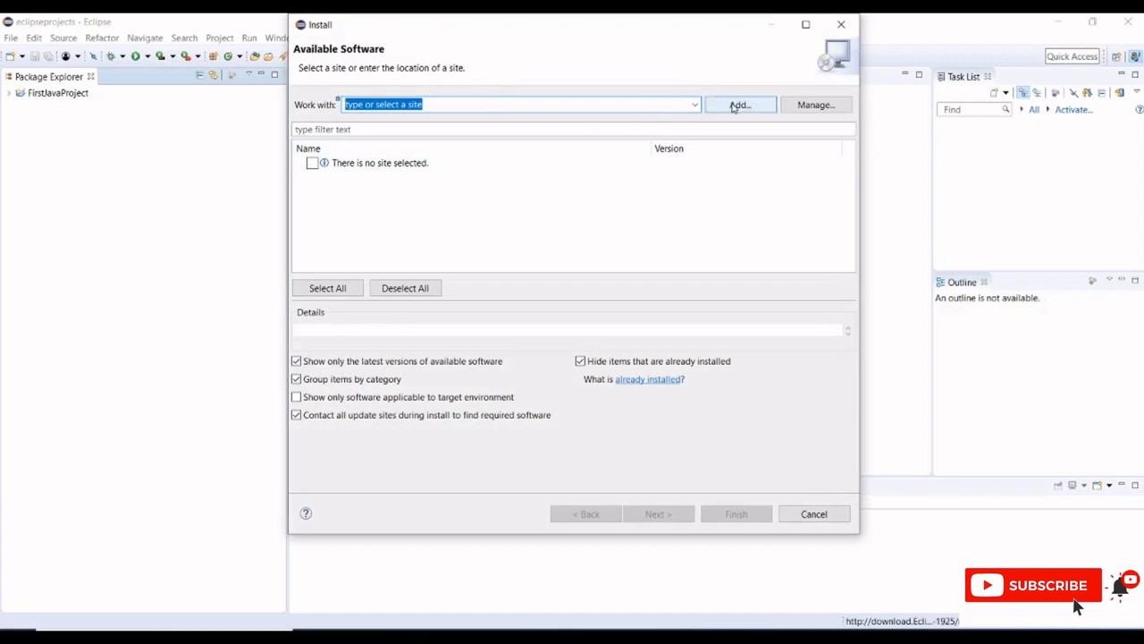
{"action": "left_click", "coordinate": [740, 104]}
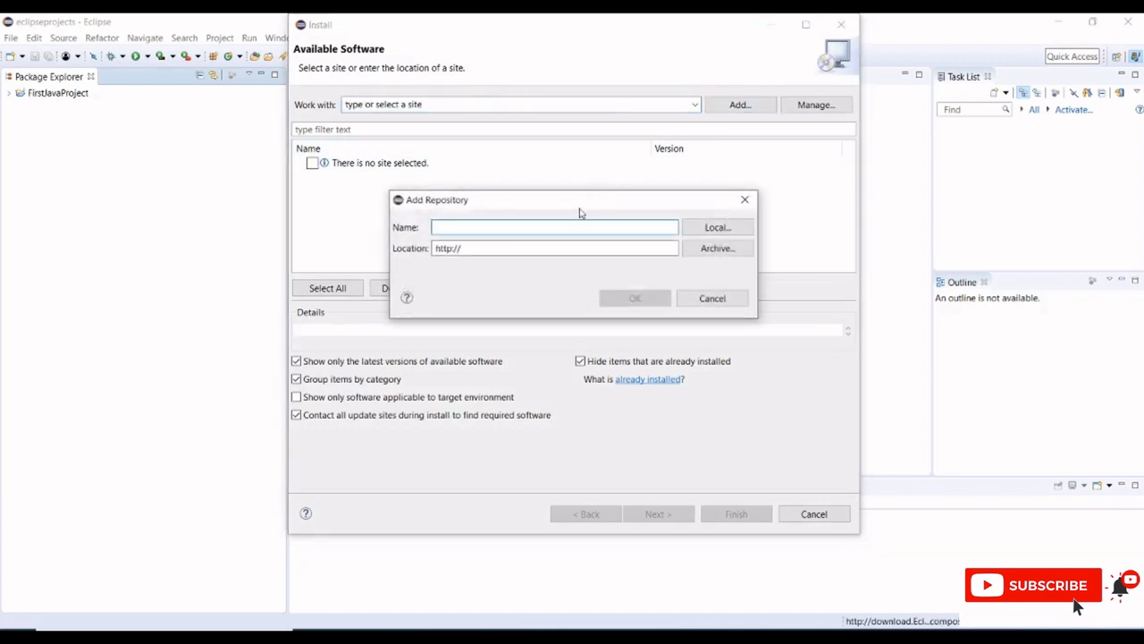
{"action": "type", "text": "M"}
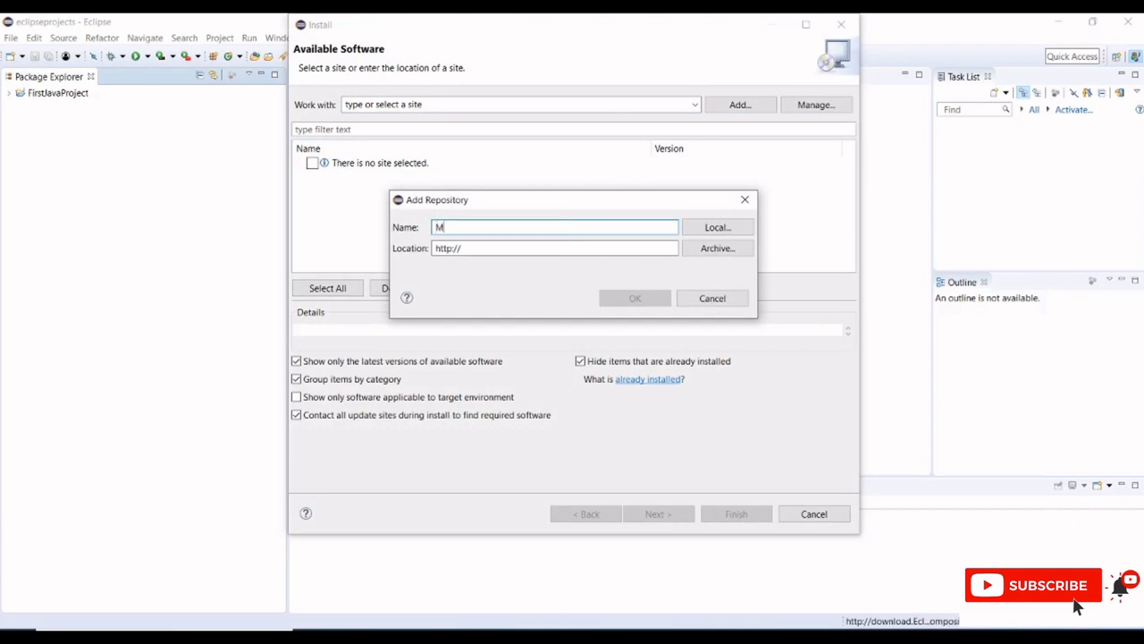
{"action": "type", "text": "AVEN"}
{"action": "left_click", "coordinate": [554, 247]}
{"action": "type", "text": "download.Eclipse.org/technolog"}
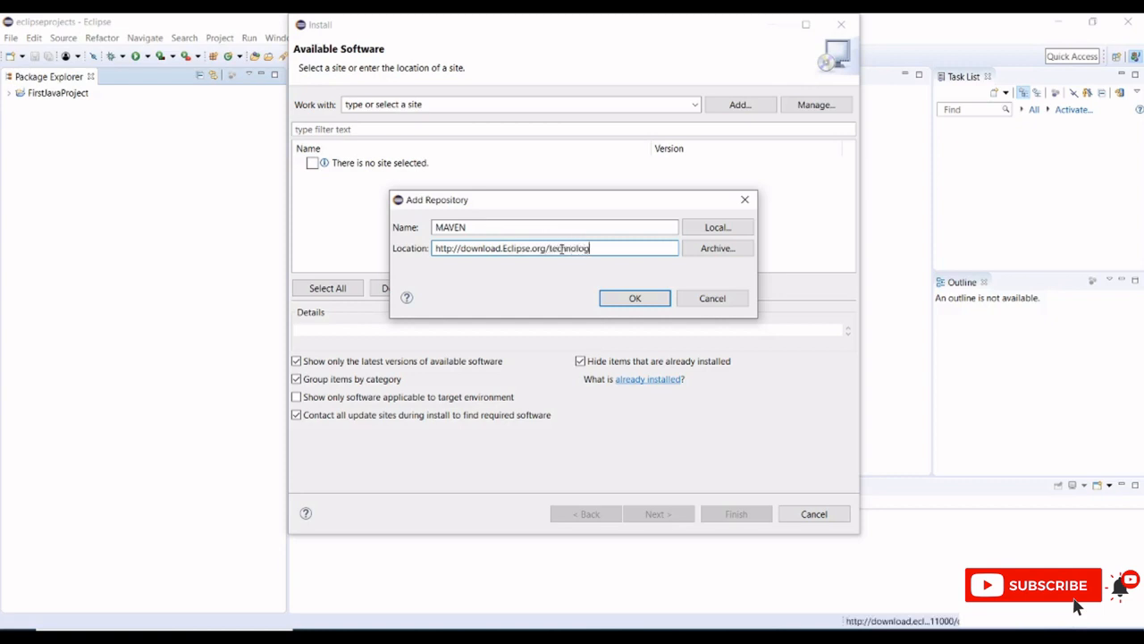
{"action": "type", "text": "y/m"}
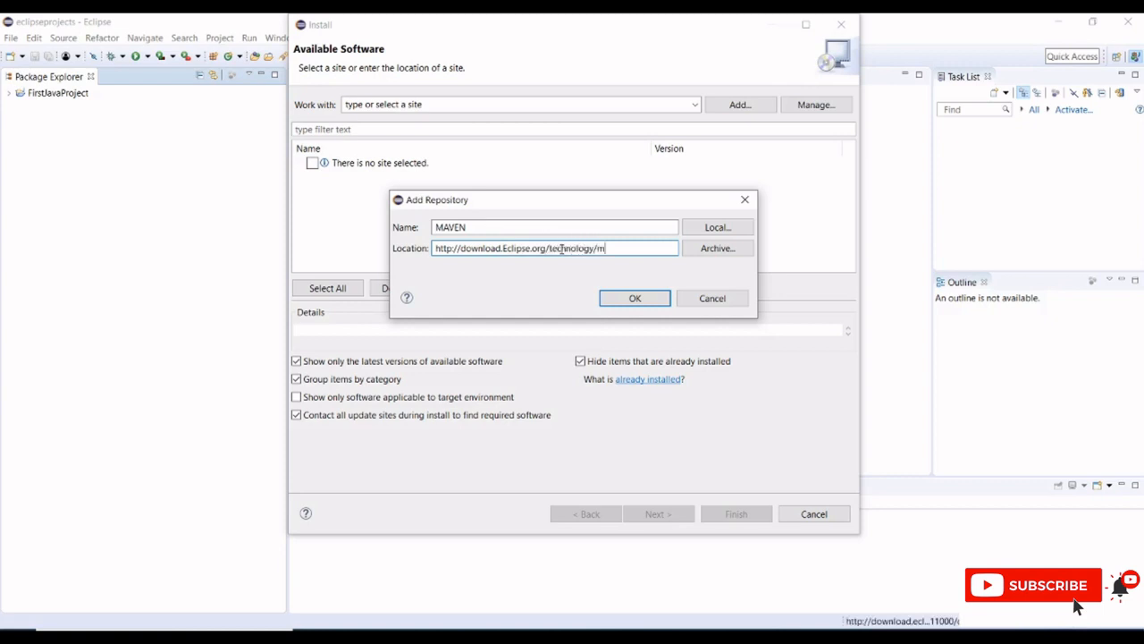
{"action": "type", "text": "2e"}
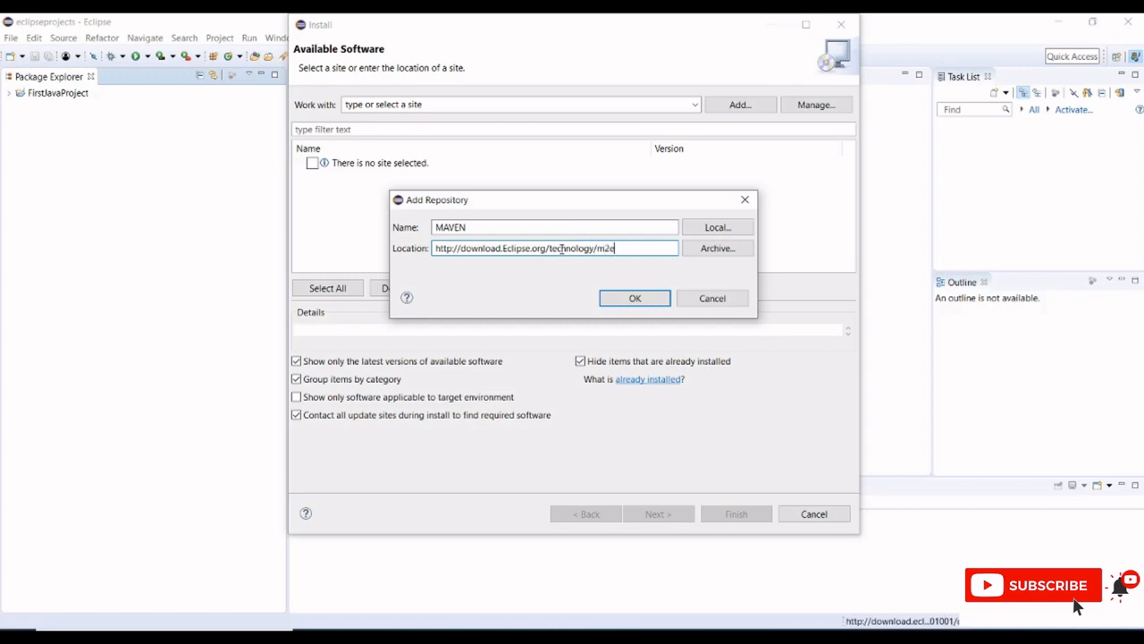
{"action": "type", "text": "/releases/"}
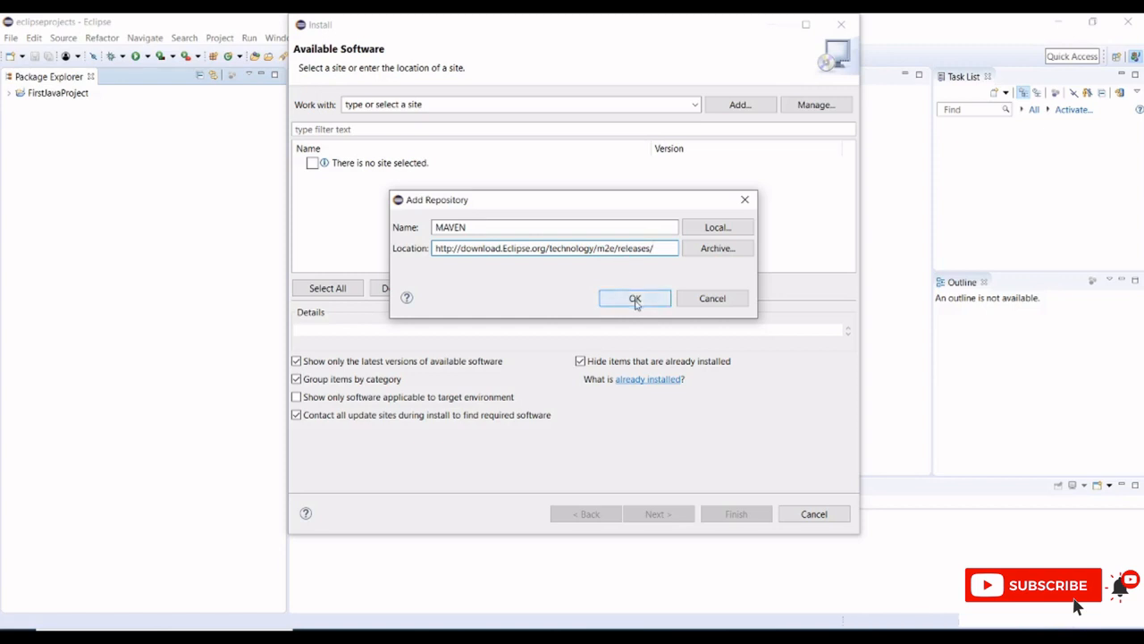
Save the MAVEN site, check Maven Integration for Eclipse and continue to the next step.
{"action": "left_click", "coordinate": [634, 297]}
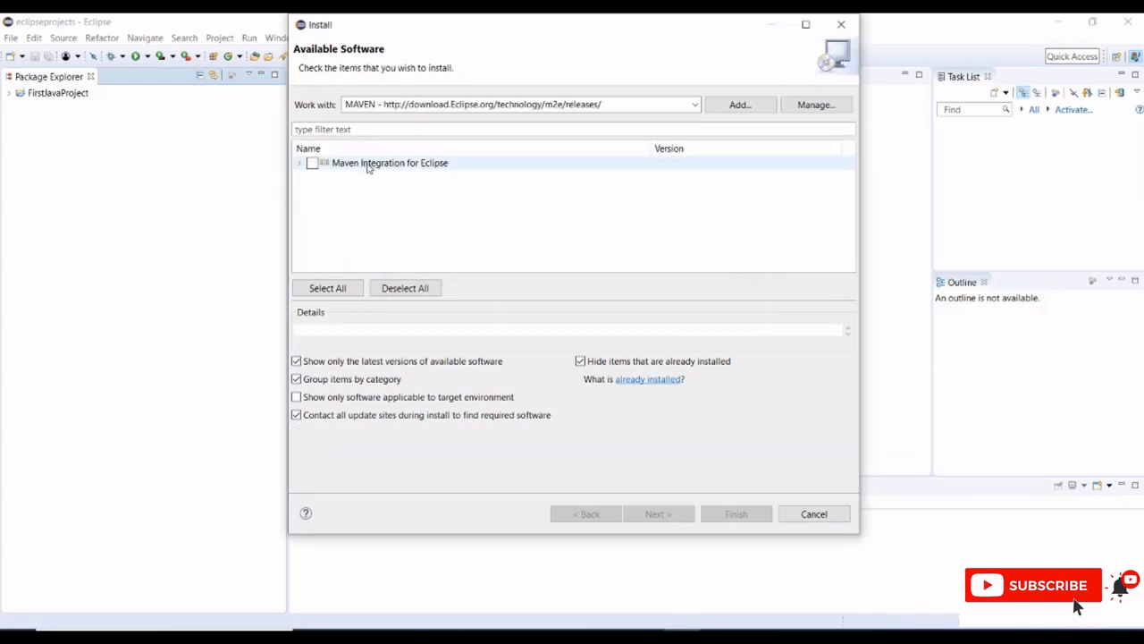
{"action": "left_click", "coordinate": [311, 163]}
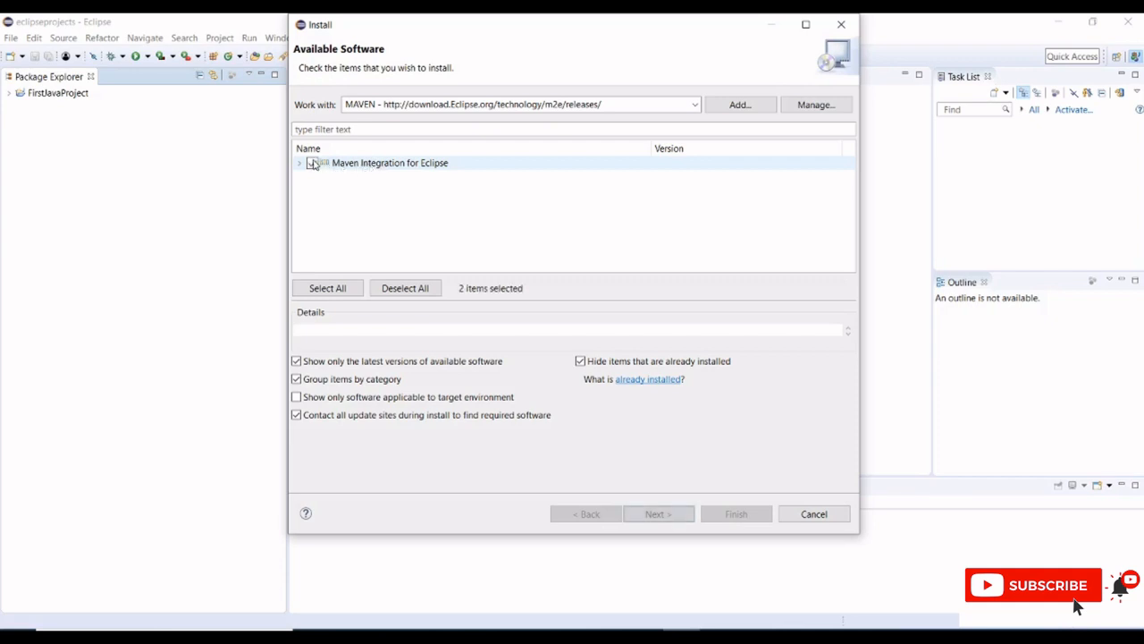
{"action": "left_click", "coordinate": [311, 163]}
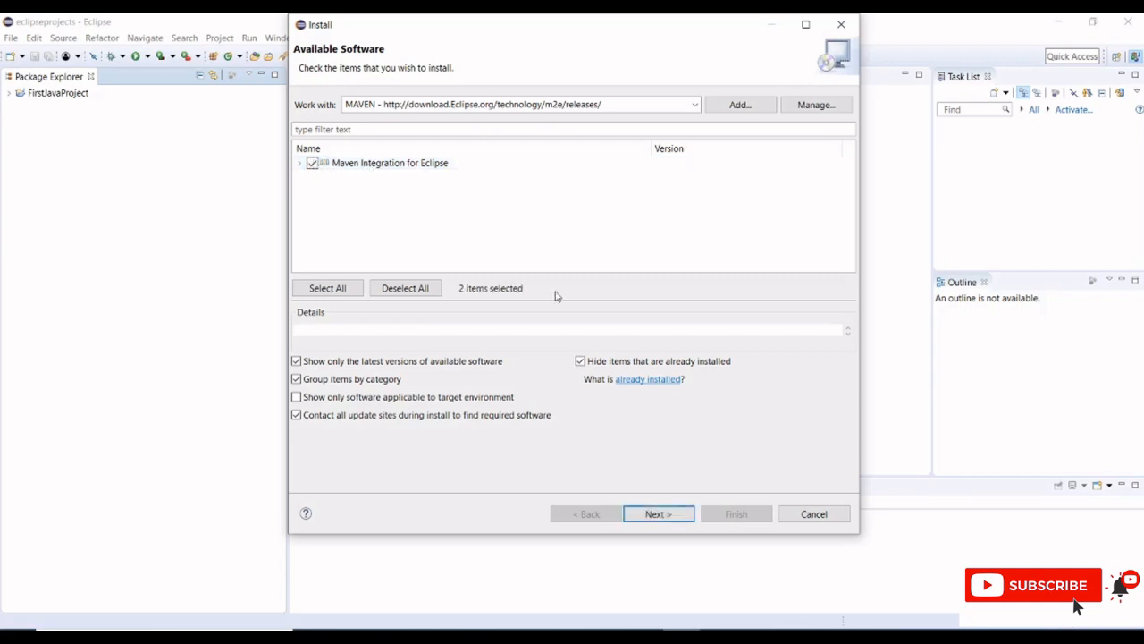
{"action": "left_click", "coordinate": [657, 513]}
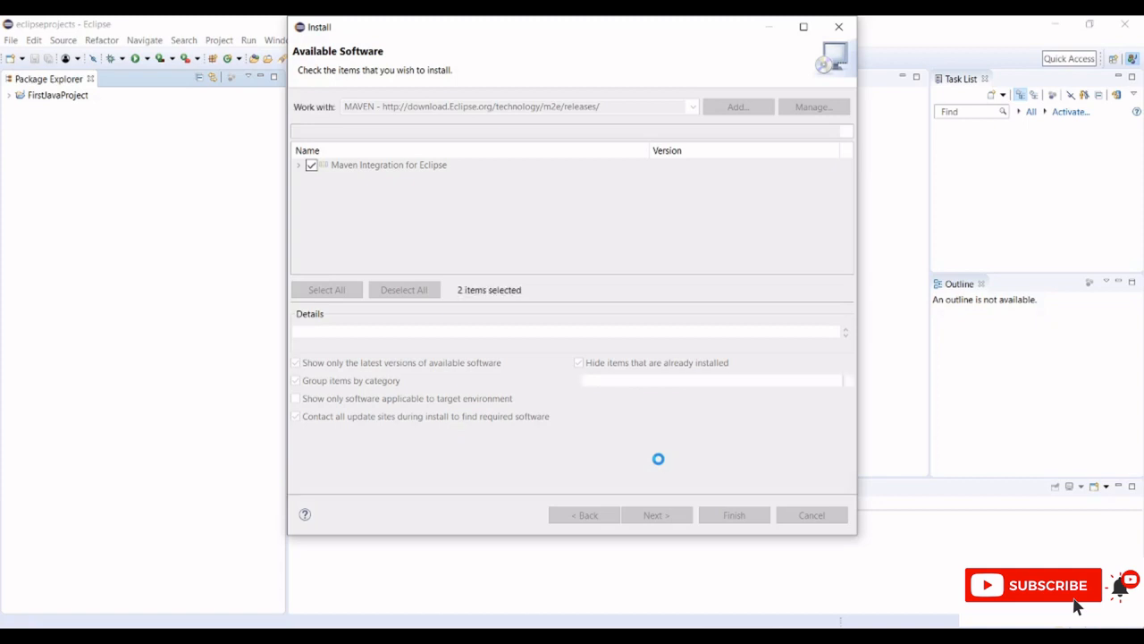
Keep the compatible installation with the m2e logging component and proceed to the license review.
{"action": "left_click", "coordinate": [654, 515]}
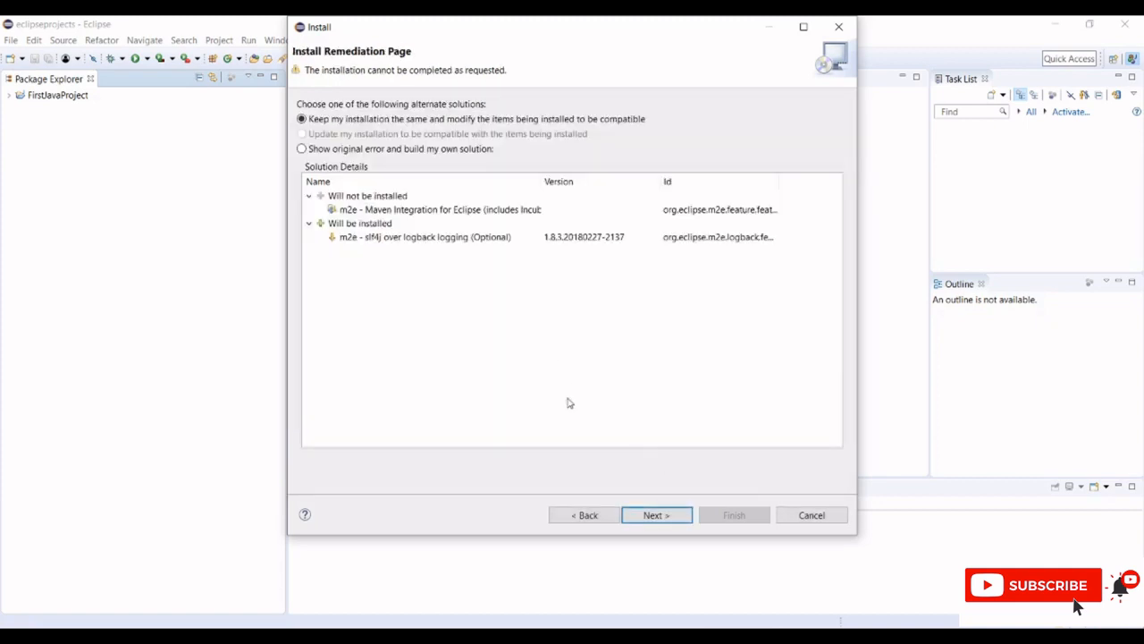
{"action": "mouse_move", "coordinate": [411, 250]}
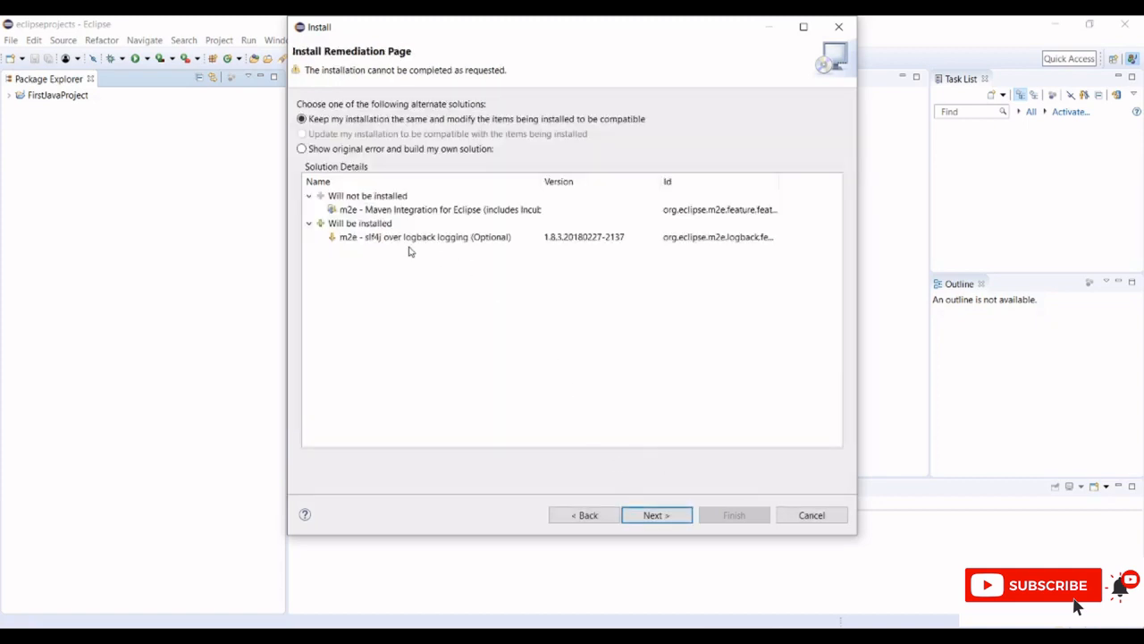
{"action": "left_click", "coordinate": [367, 195]}
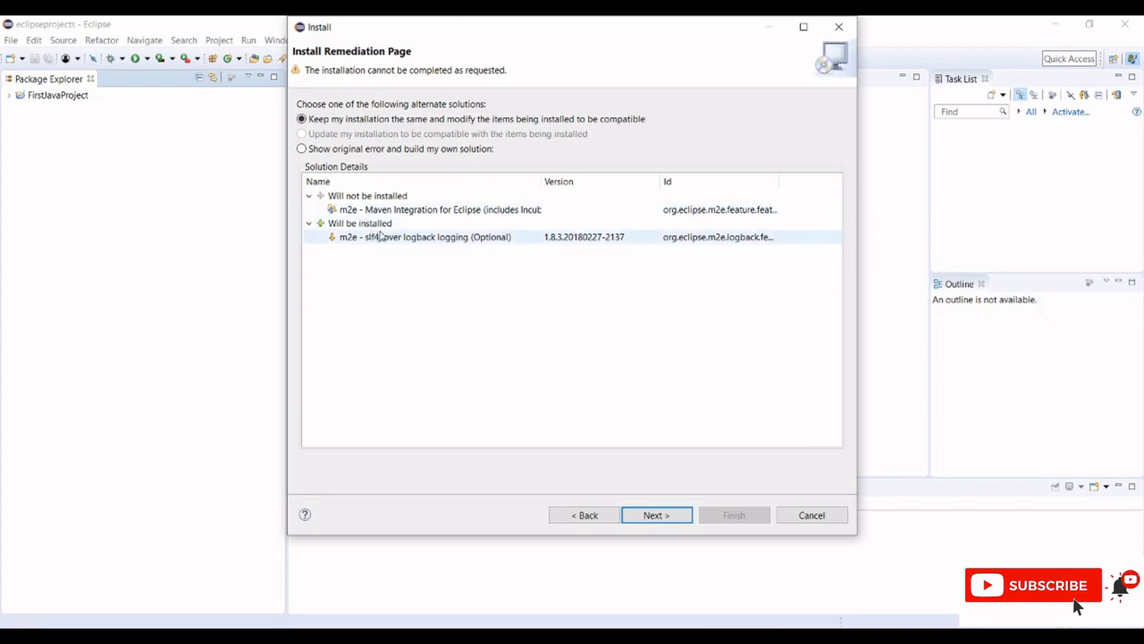
{"action": "mouse_move", "coordinate": [361, 243]}
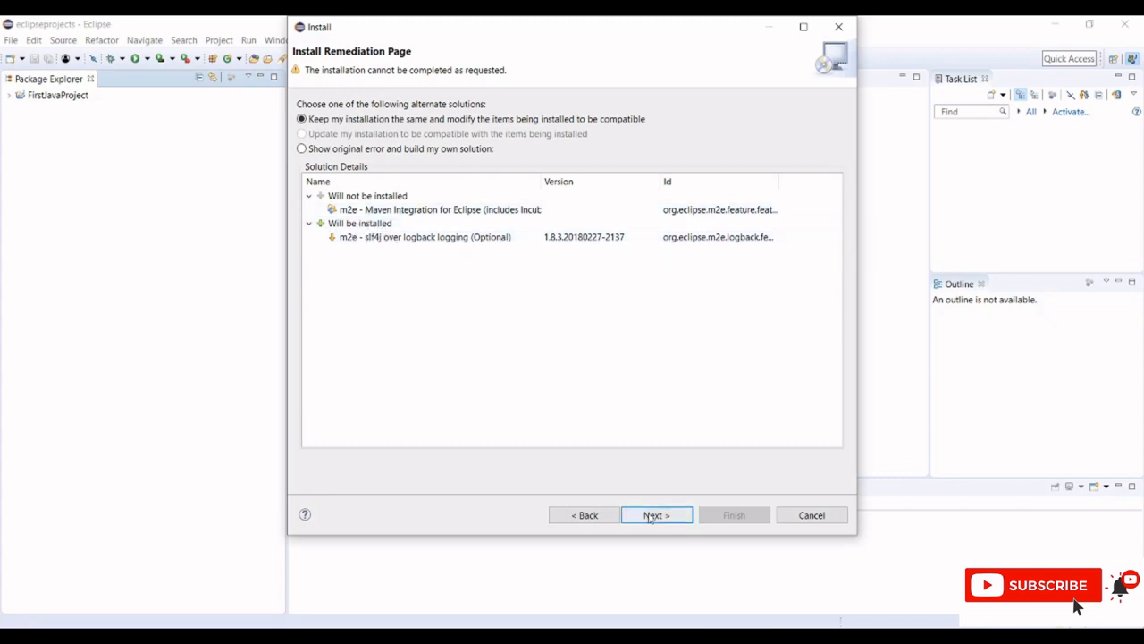
{"action": "left_click", "coordinate": [654, 515]}
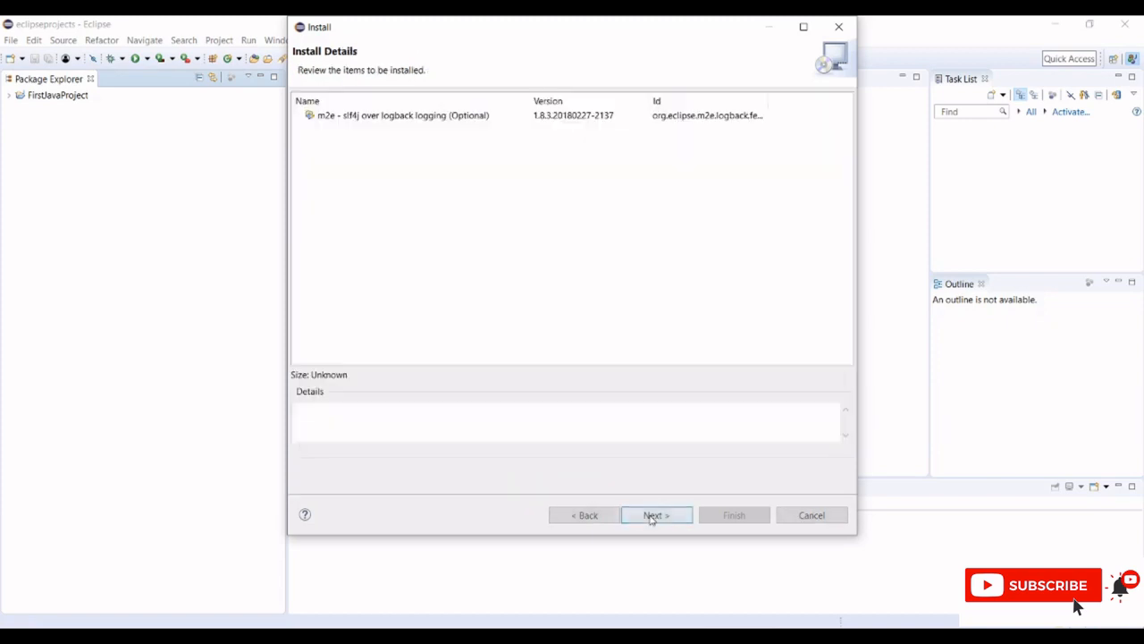
{"action": "left_click", "coordinate": [654, 515]}
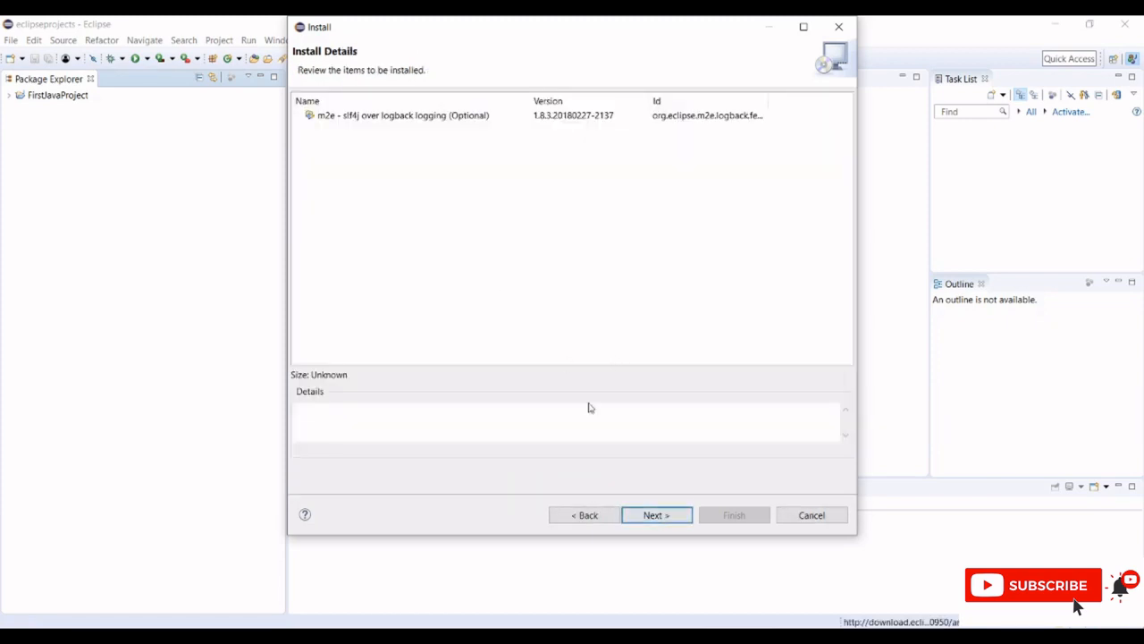
{"action": "left_click", "coordinate": [654, 515]}
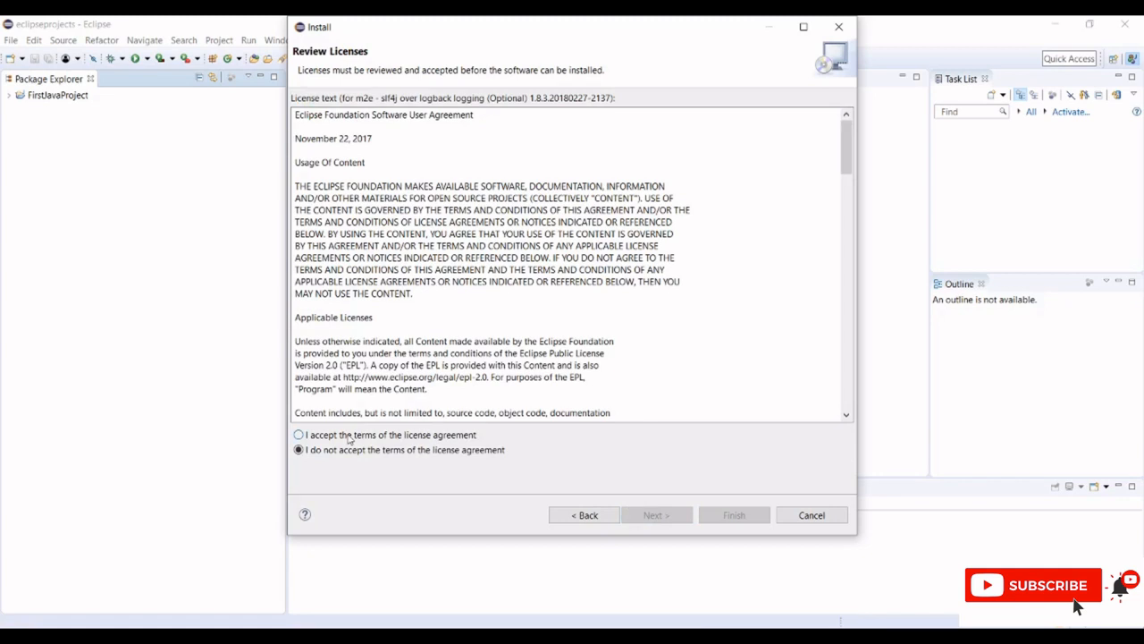
Accept the license agreement terms and finish to start the installation.
{"action": "left_click", "coordinate": [299, 435]}
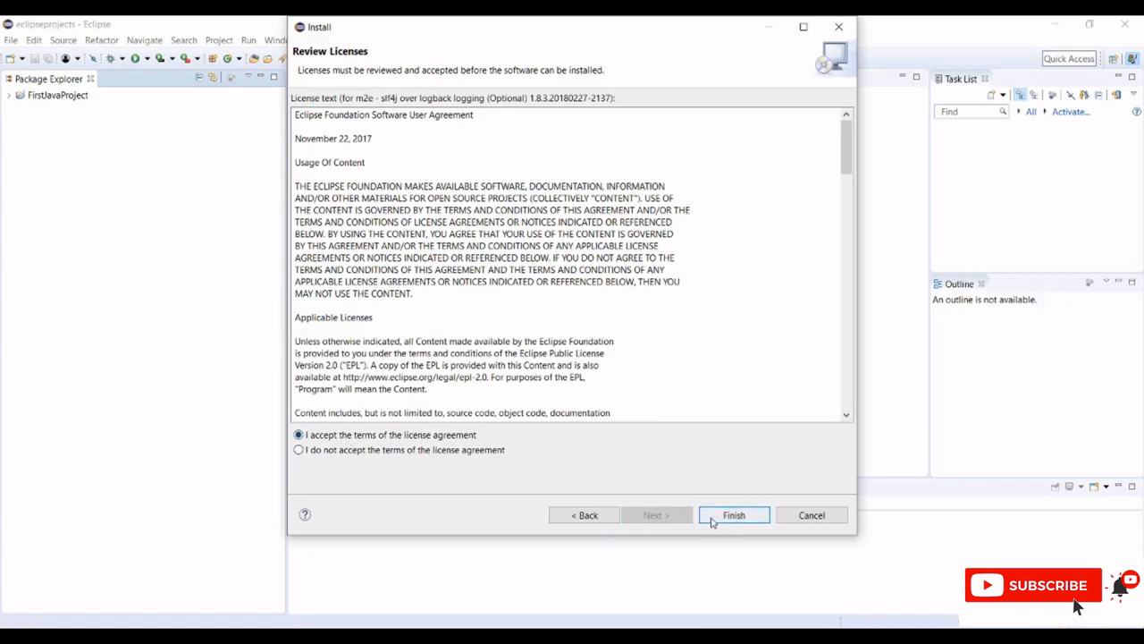
{"action": "left_click", "coordinate": [733, 515]}
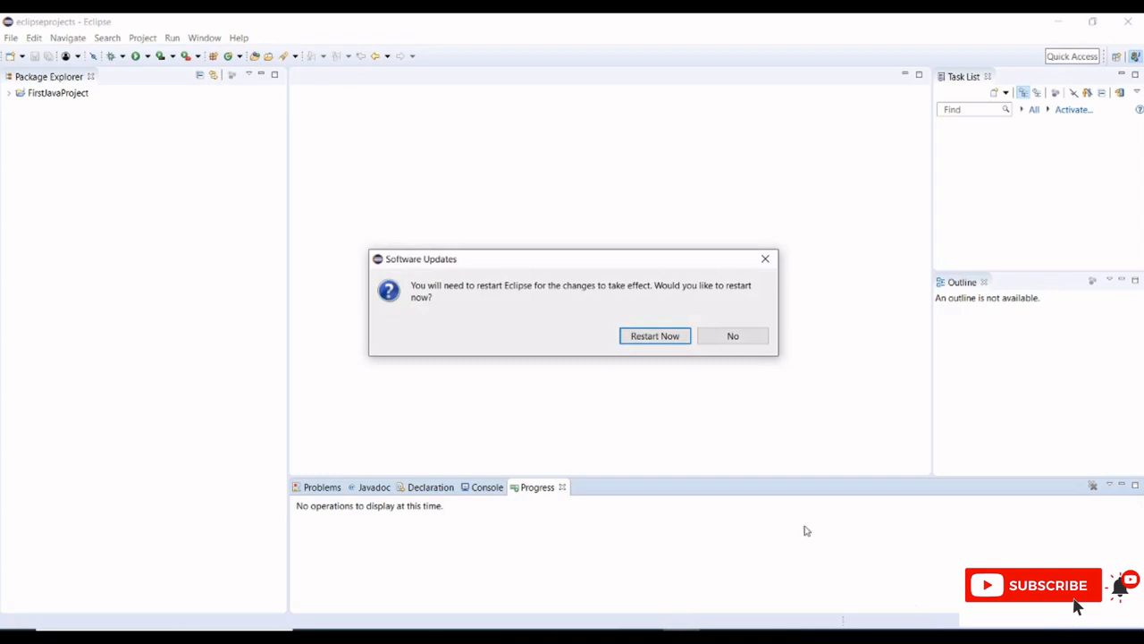
{"action": "mouse_move", "coordinate": [633, 393]}
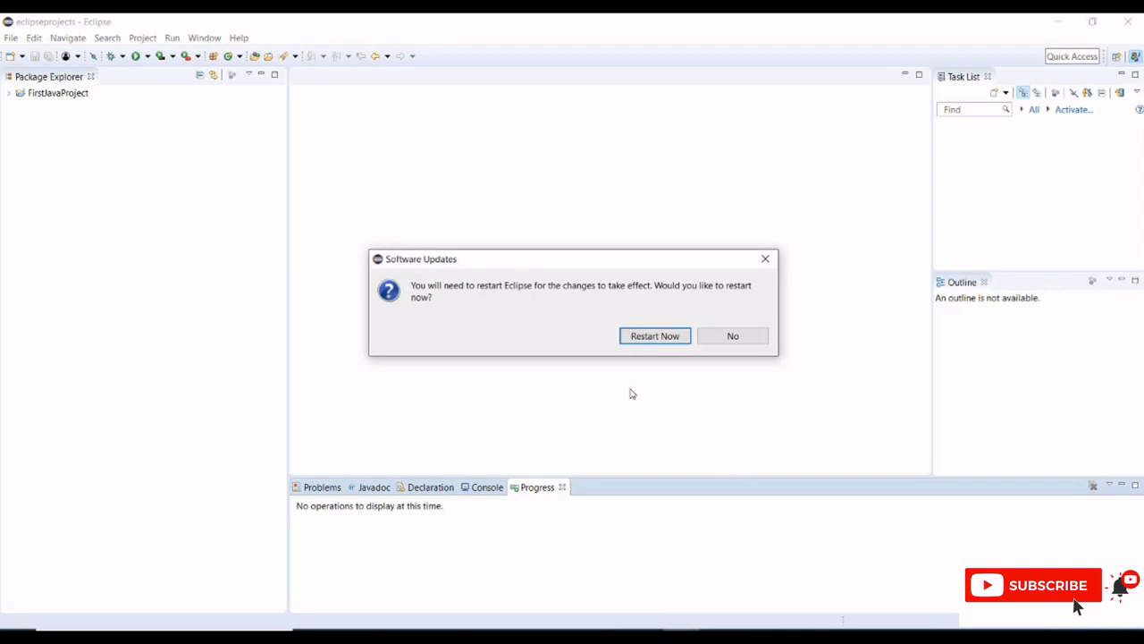
{"action": "mouse_move", "coordinate": [636, 386]}
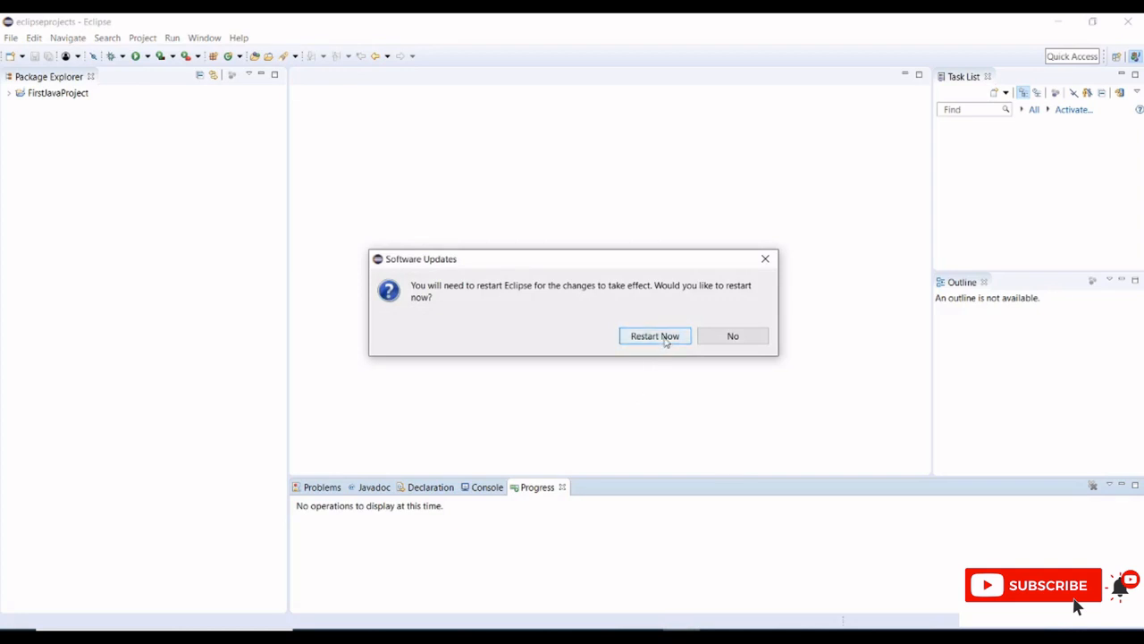
Restart Eclipse now so the installed m2e software takes effect.
{"action": "left_click", "coordinate": [654, 336]}
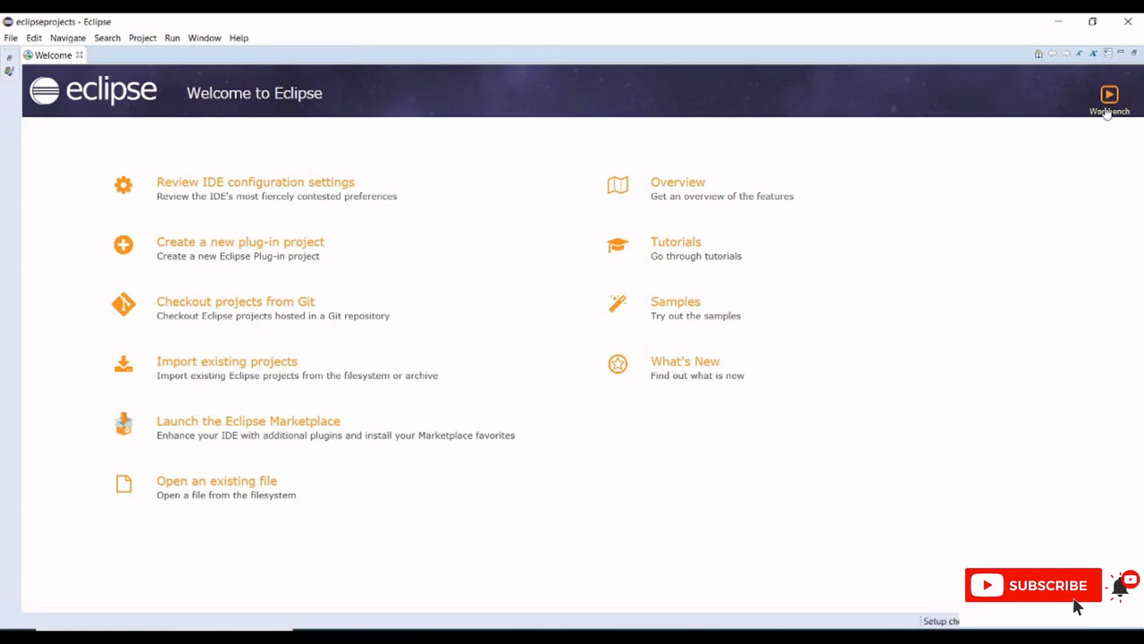
Close the Welcome page and go to the File menu for New > Other.
{"action": "left_click", "coordinate": [1109, 93]}
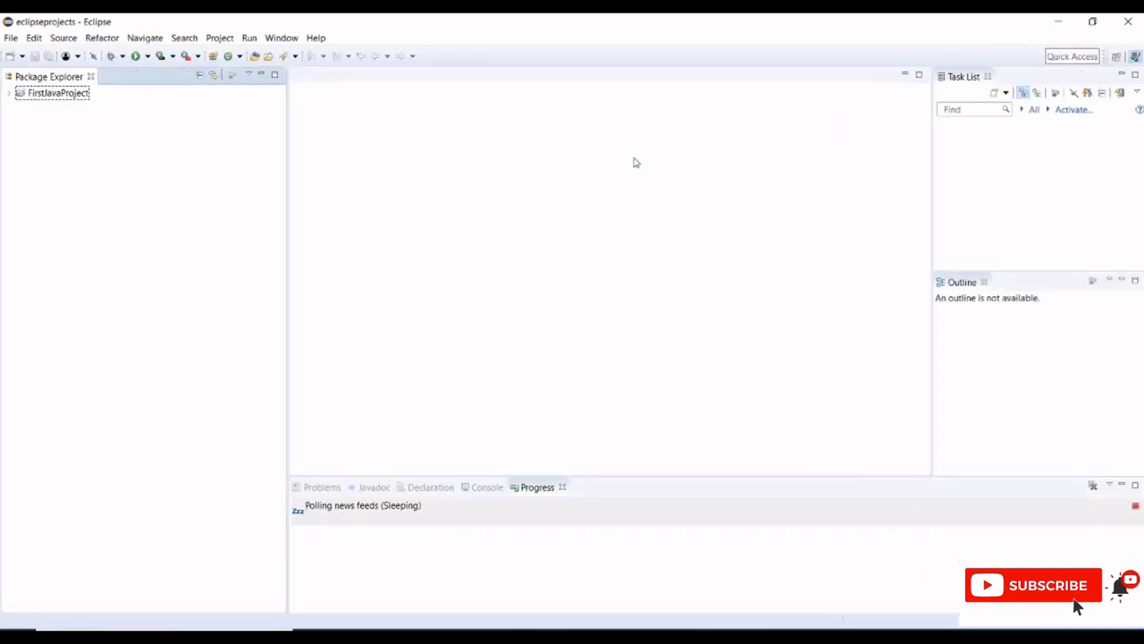
{"action": "mouse_move", "coordinate": [579, 182]}
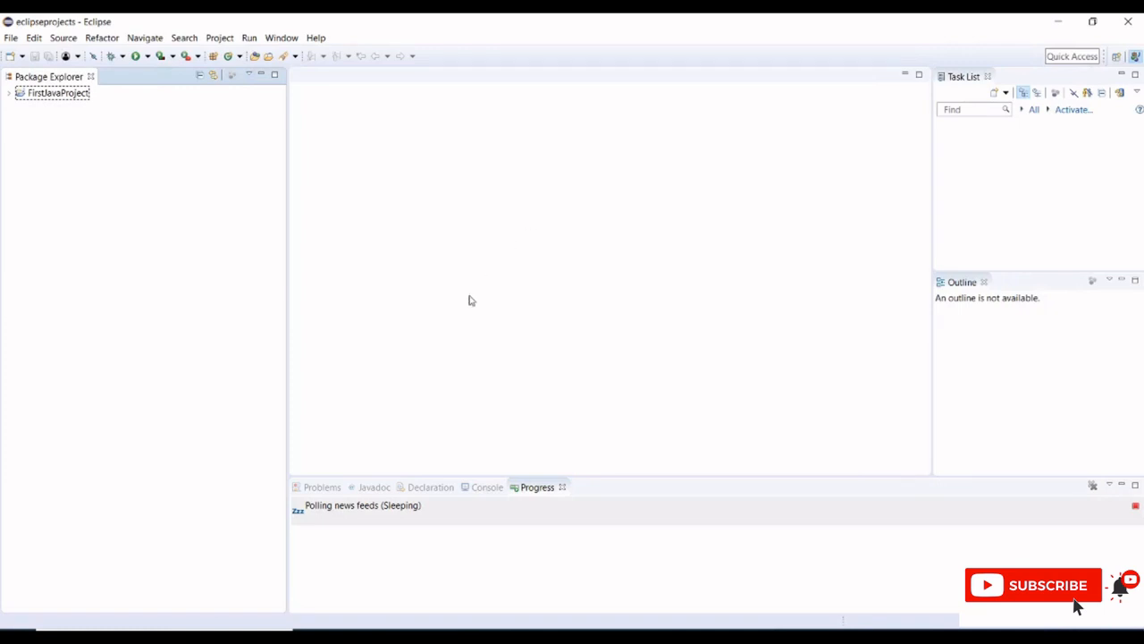
{"action": "mouse_move", "coordinate": [346, 31]}
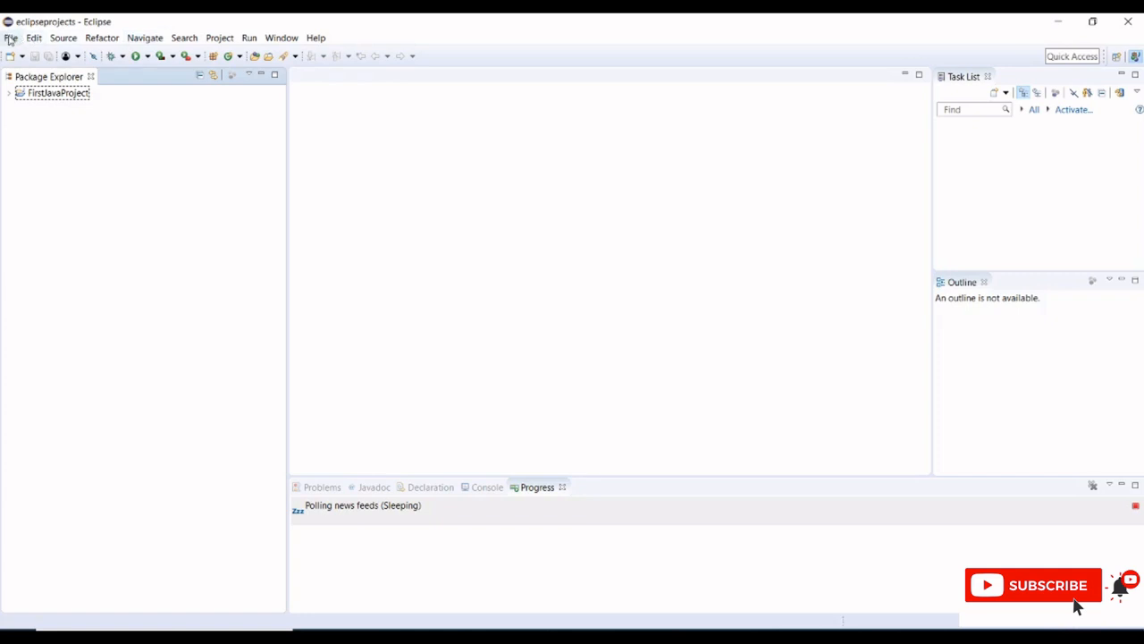
{"action": "left_click", "coordinate": [10, 37]}
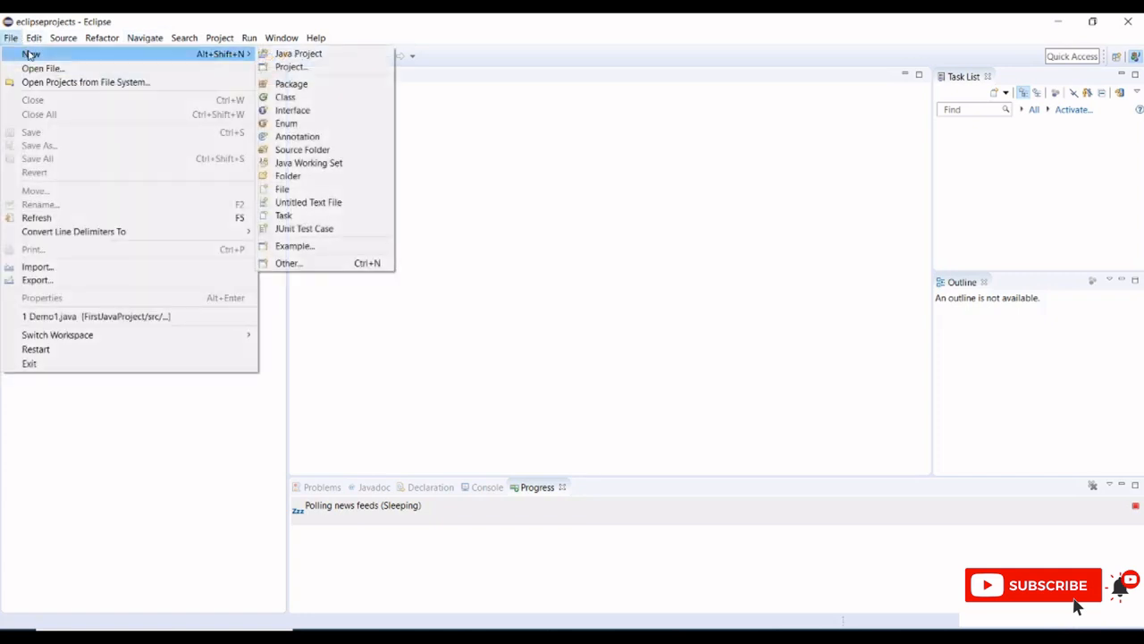
{"action": "mouse_move", "coordinate": [170, 55]}
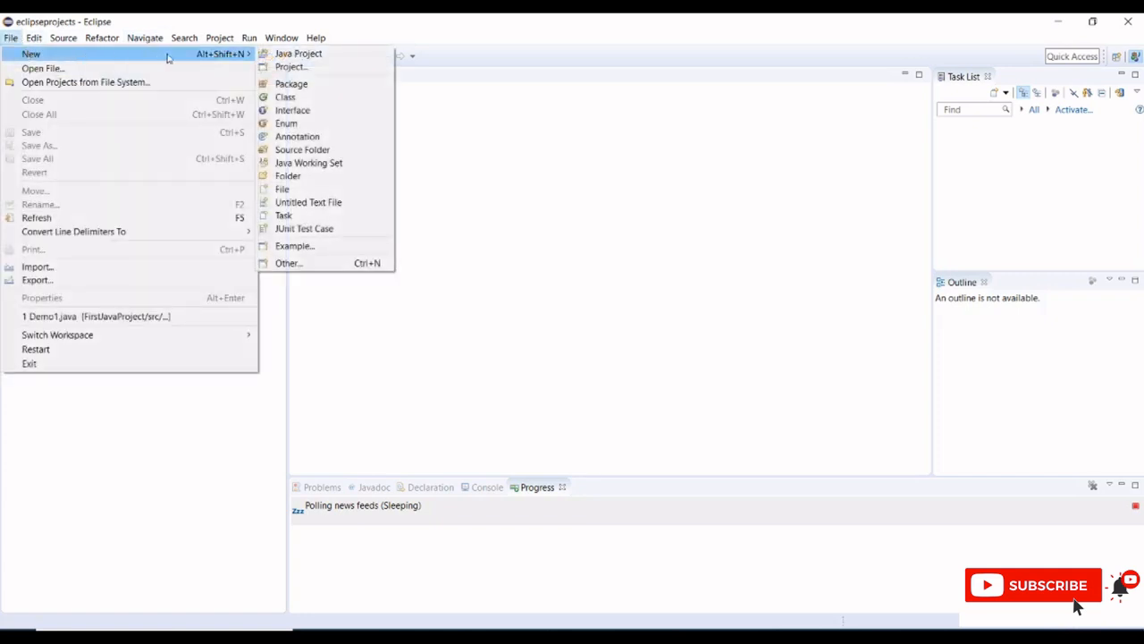
{"action": "mouse_move", "coordinate": [290, 66]}
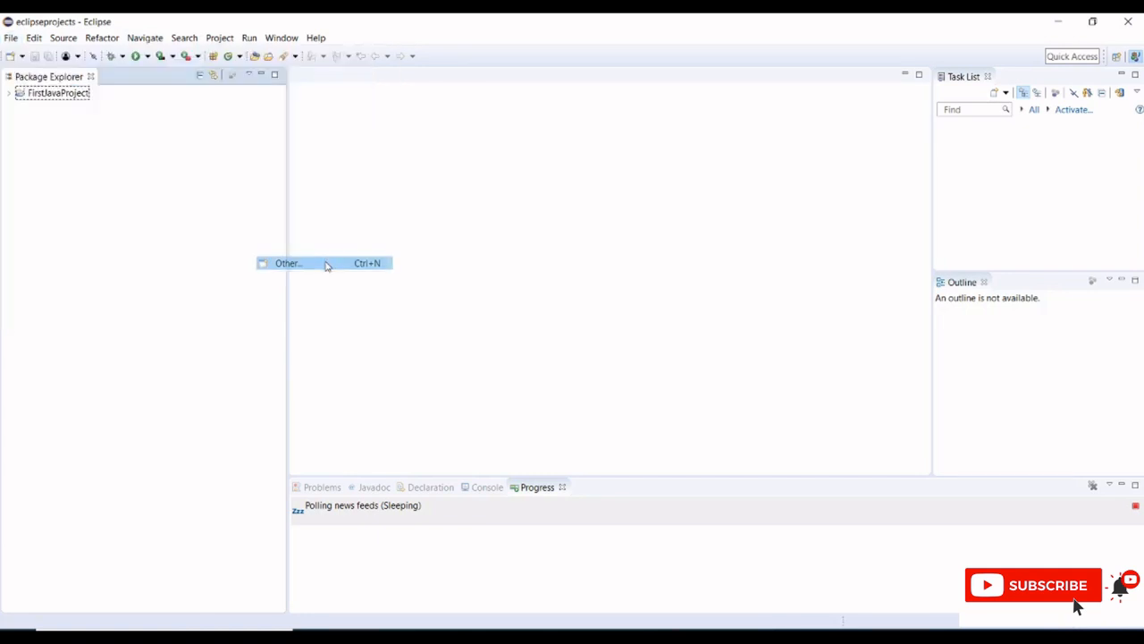
{"action": "left_click", "coordinate": [288, 263]}
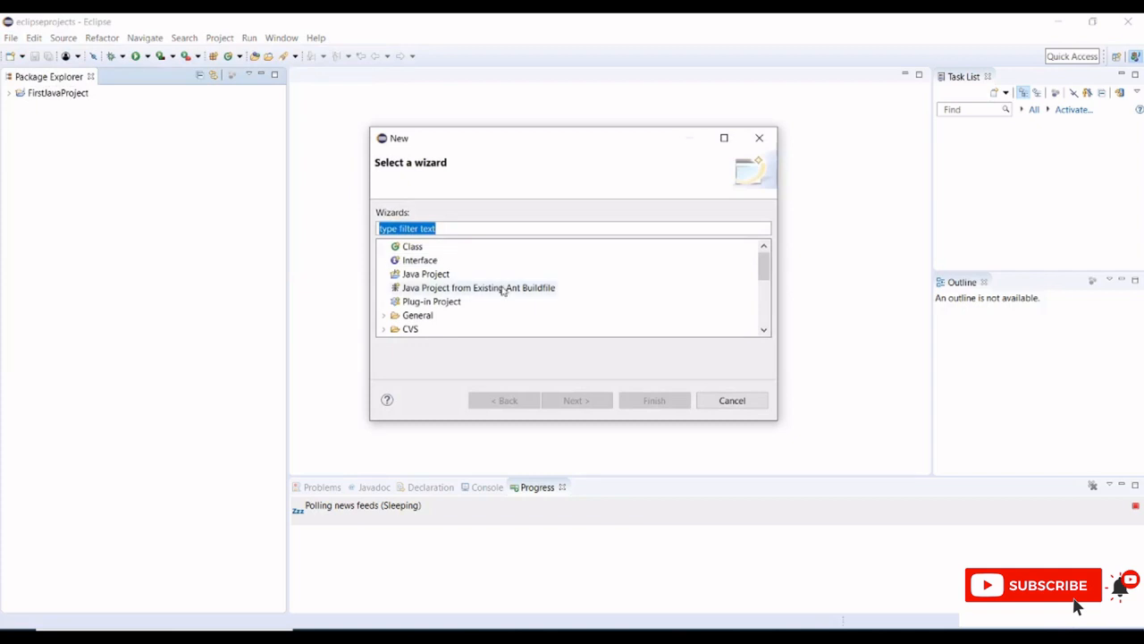
{"action": "scroll", "scroll_direction": "down", "scroll_amount": 3}
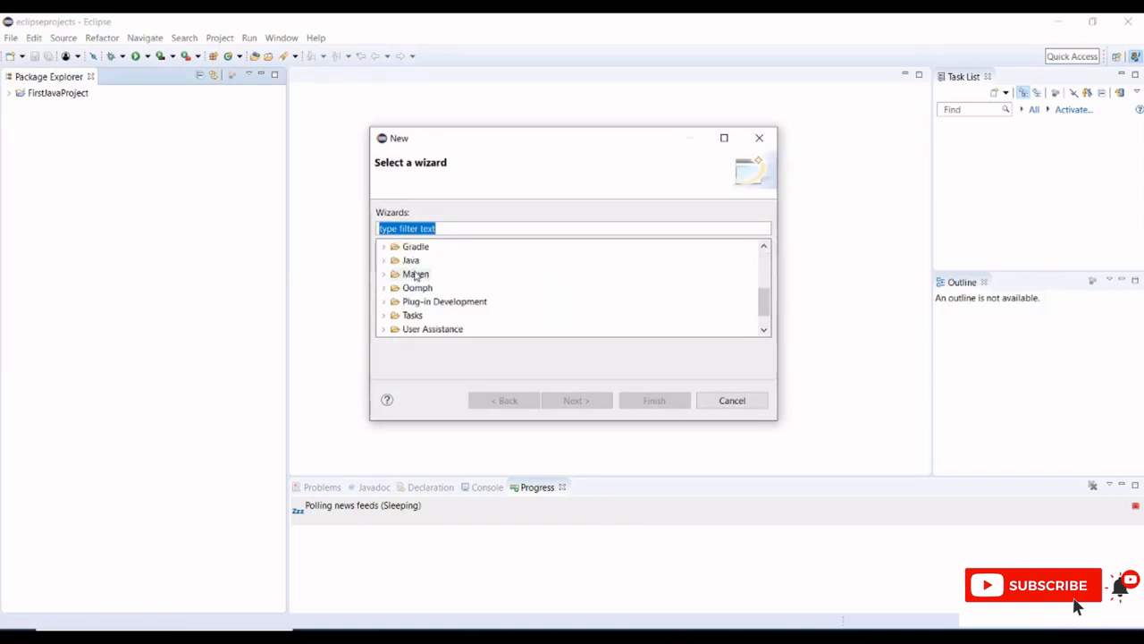
{"action": "left_click", "coordinate": [415, 273]}
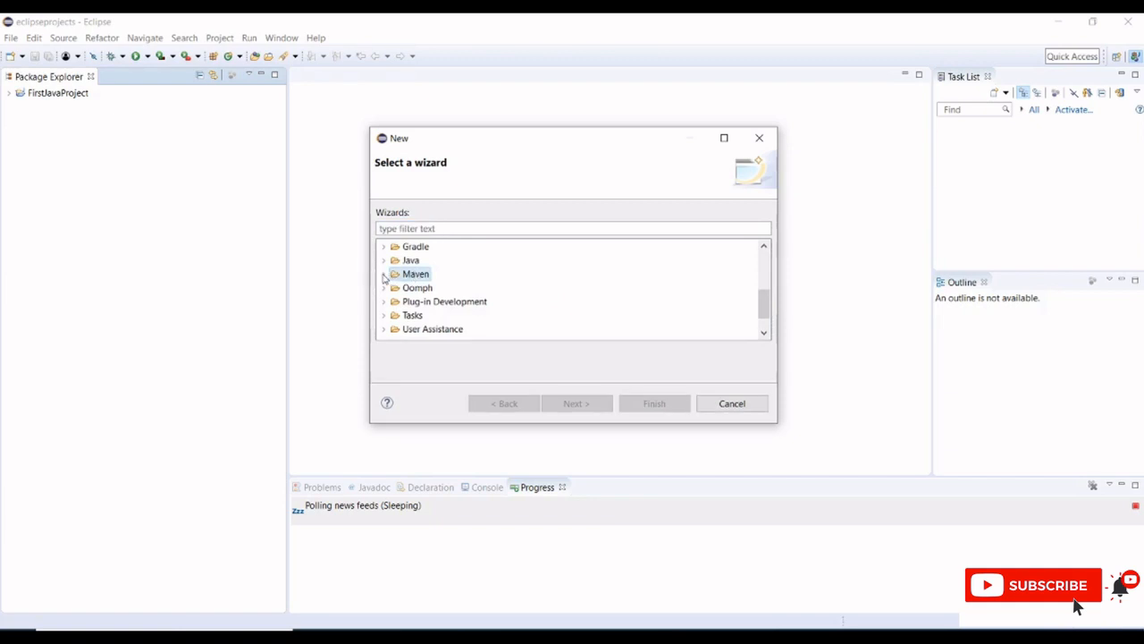
{"action": "left_click", "coordinate": [384, 273]}
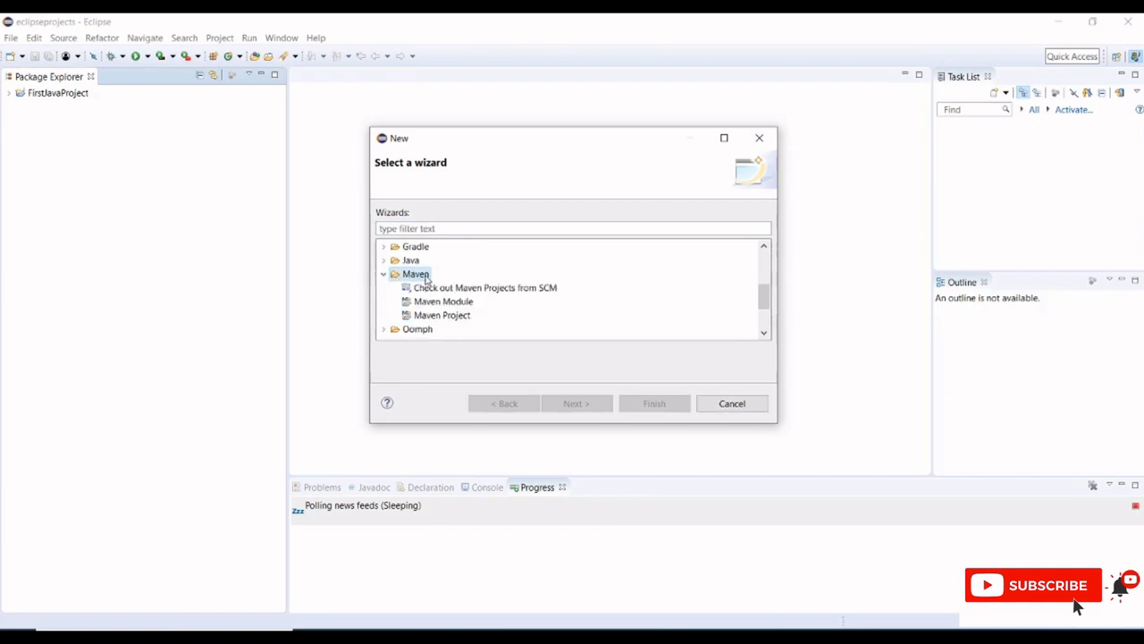
{"action": "left_click", "coordinate": [731, 404]}
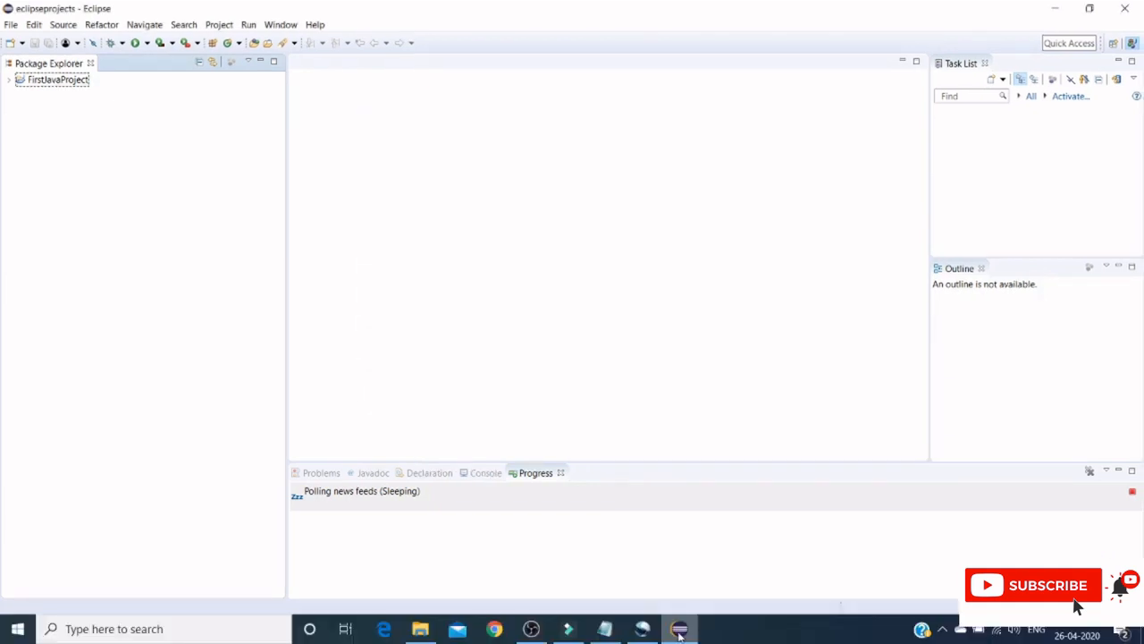